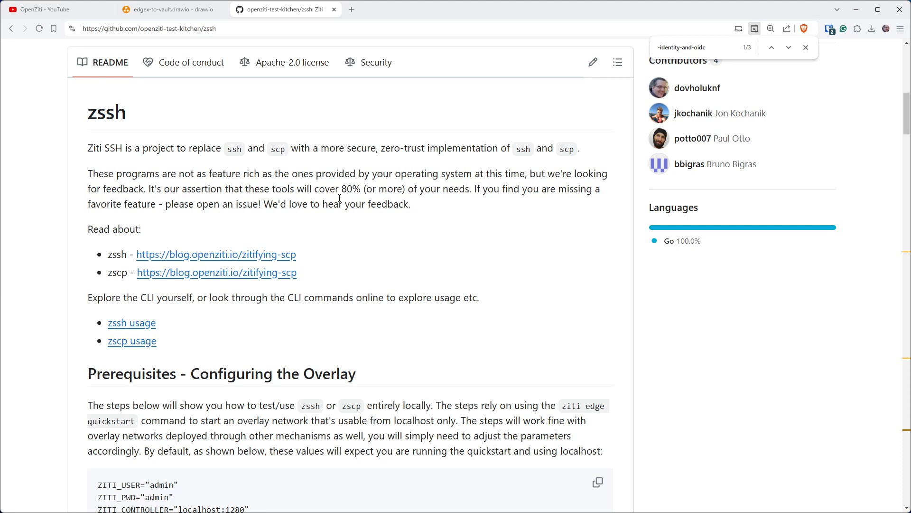
mouse_move(320, 220)
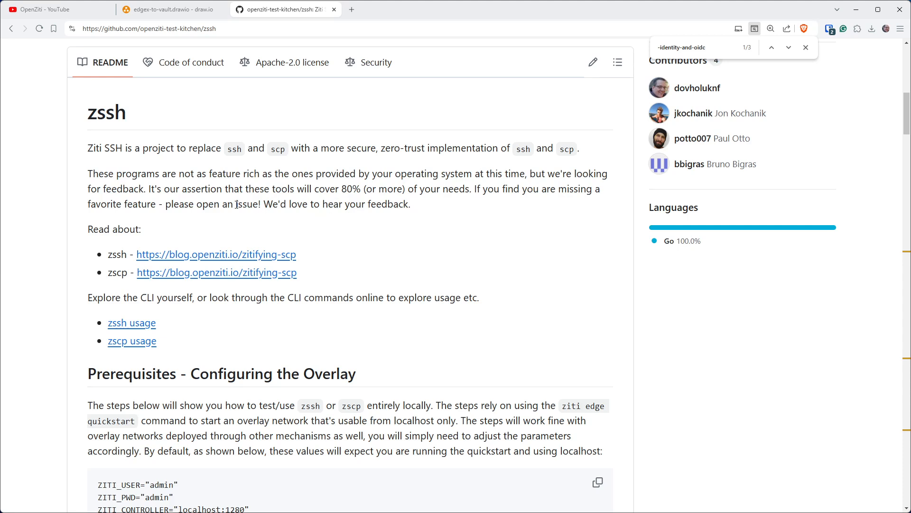
mouse_move(298, 495)
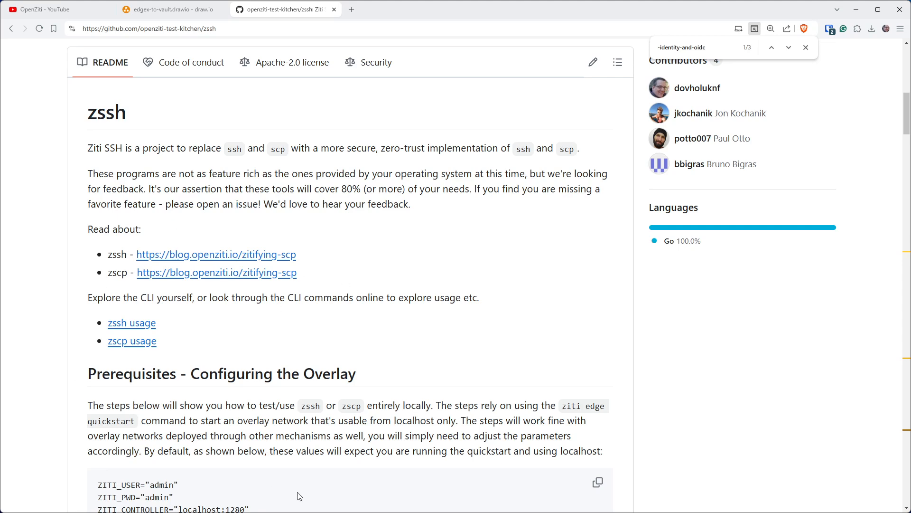
mouse_move(300, 347)
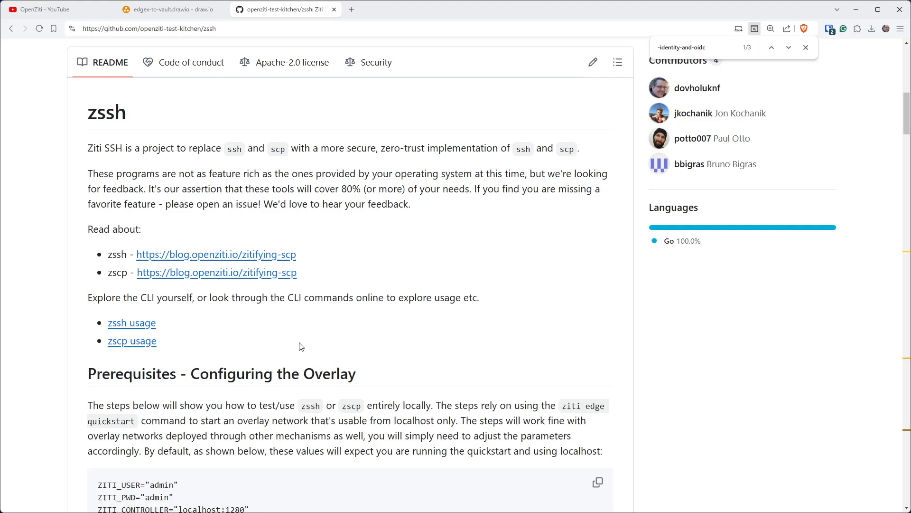
Scroll the zssh README down to the auth-policy commands matching '-identity-and-oidc'.
scroll(down, 3)
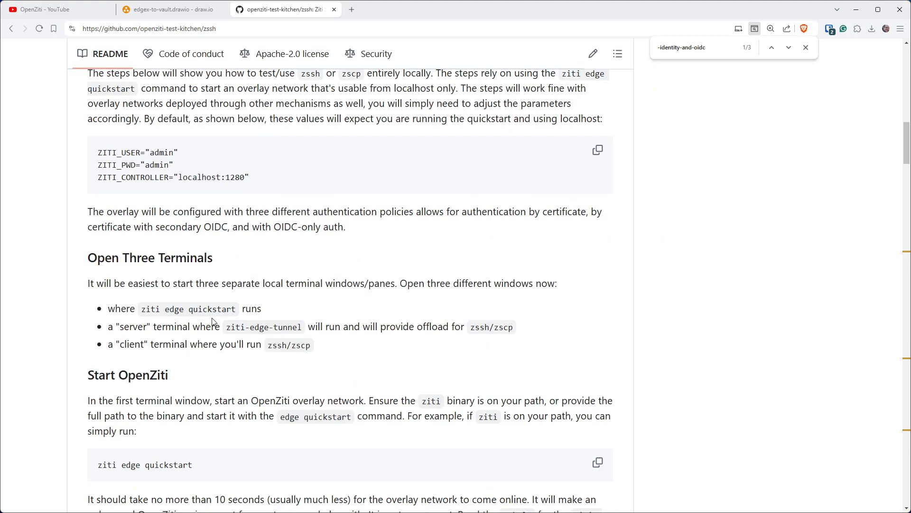
scroll(down, 3)
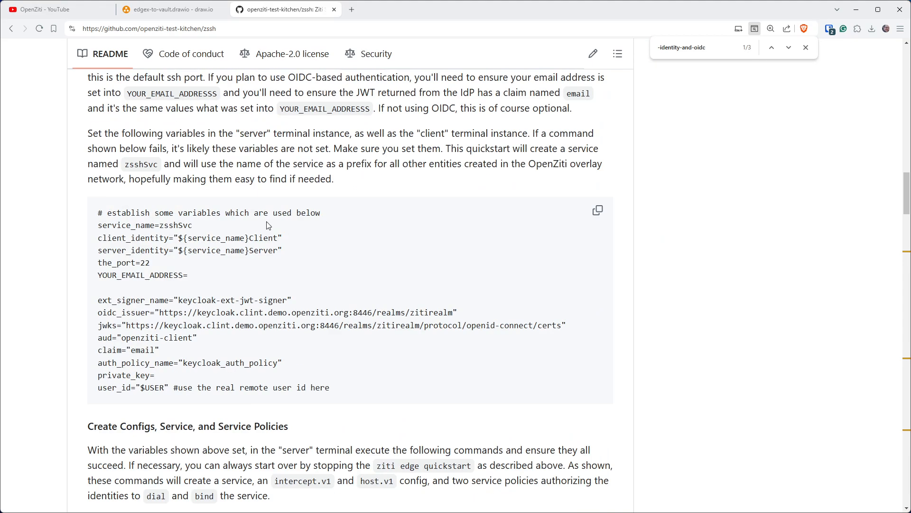
scroll(down, 3)
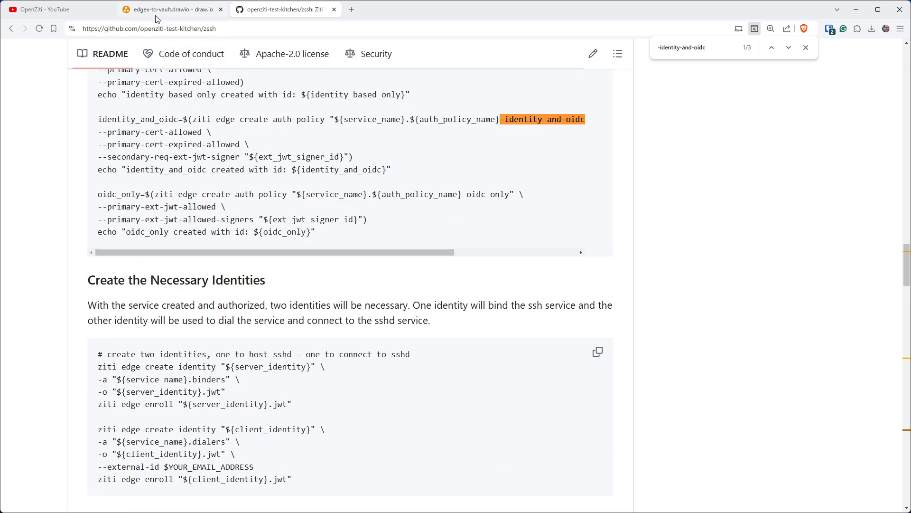
Walk through the edgex-to-vault.drawio diagram: My Computer, Keycloak, Controller, Router and sshd.
click(168, 9)
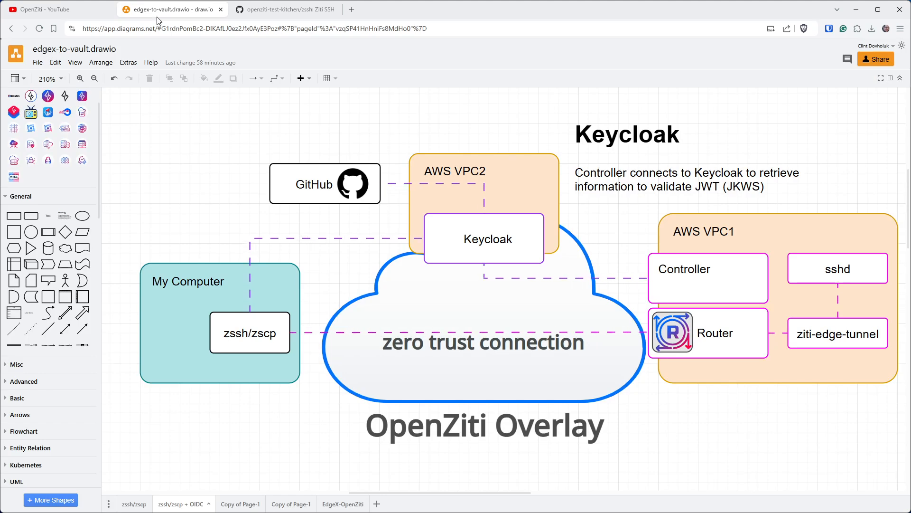
click(249, 333)
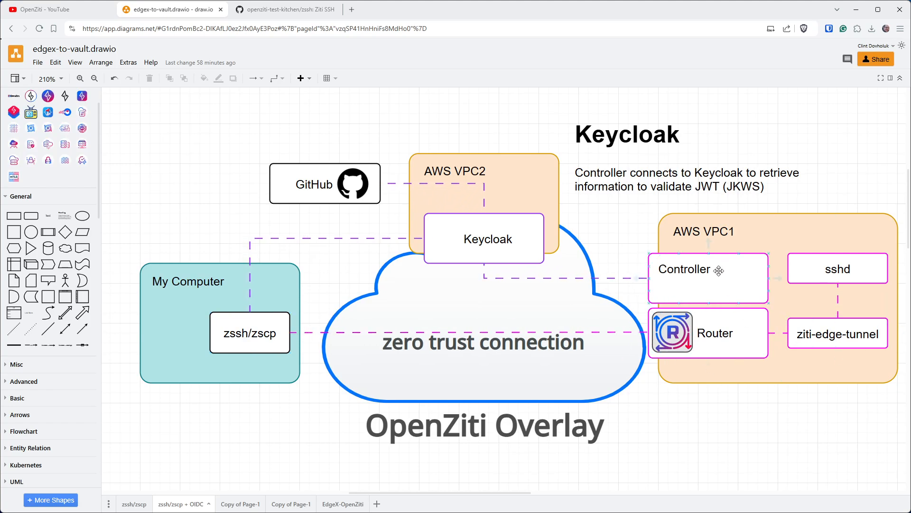
click(836, 334)
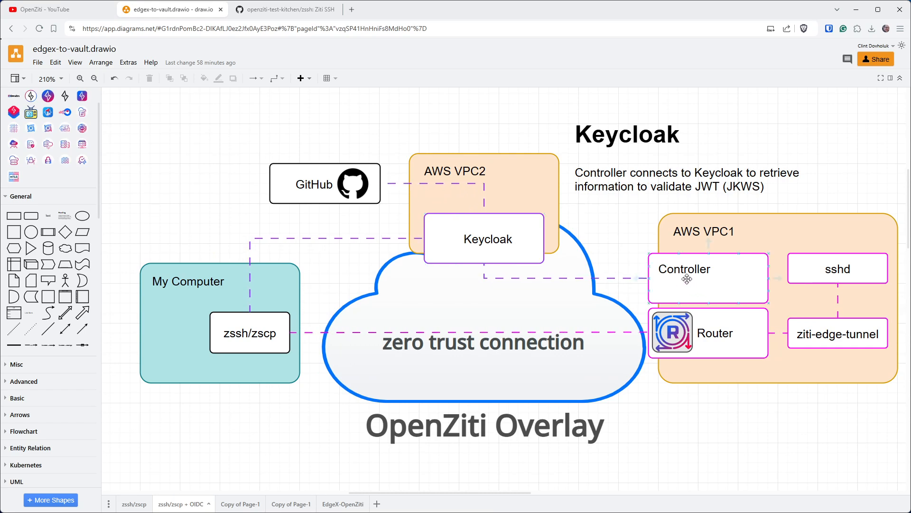
click(483, 238)
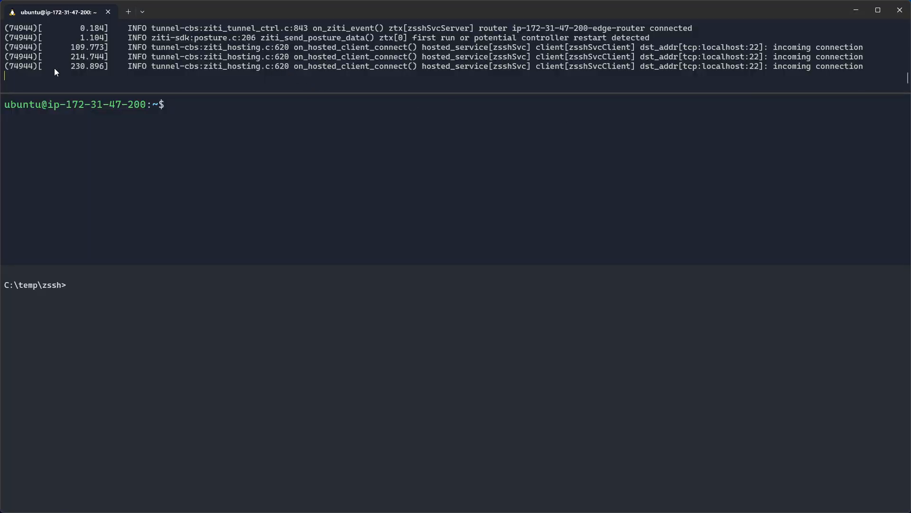
Rerun ziti-edge-tunnel run-host with zsshSvcServer.json and apply the identity-based auth policy.
text(./ziti-edge-tunnel run-host -i ./zsshSvcServer.json)
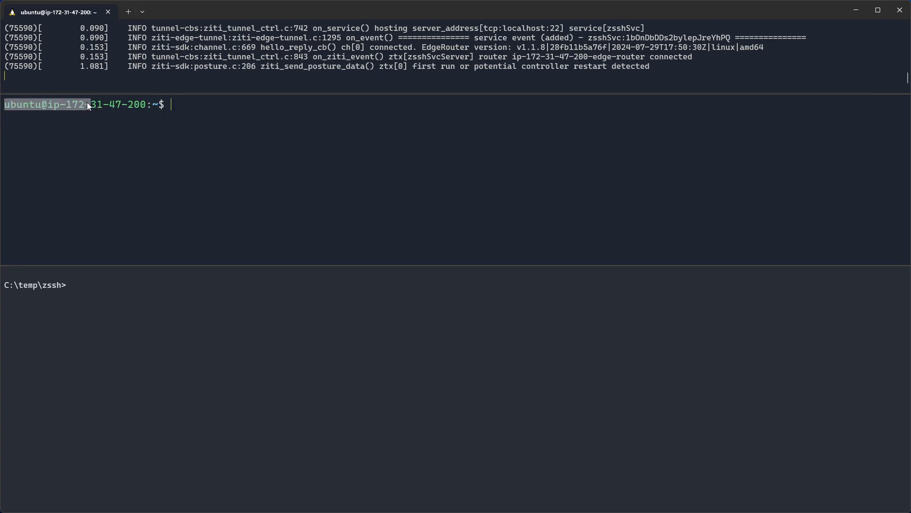
drag(87, 104, 123, 108)
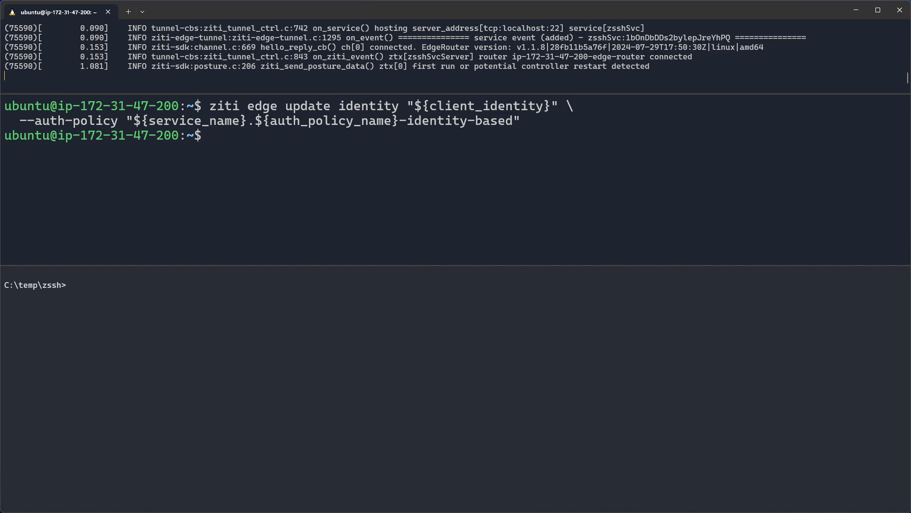
Enter zssh with zsshSvcClient.json, zsshSvc and the dovholuknfaws.pem key for ubuntu@zsshSvcServer; restart the tunnel.
text(zssh -c zsshSvcClient.json -s zsshSvc -i c:\users\clint\.ssh\nf\dovholuknfaws.pem ubuntu@zsshSvcServer)
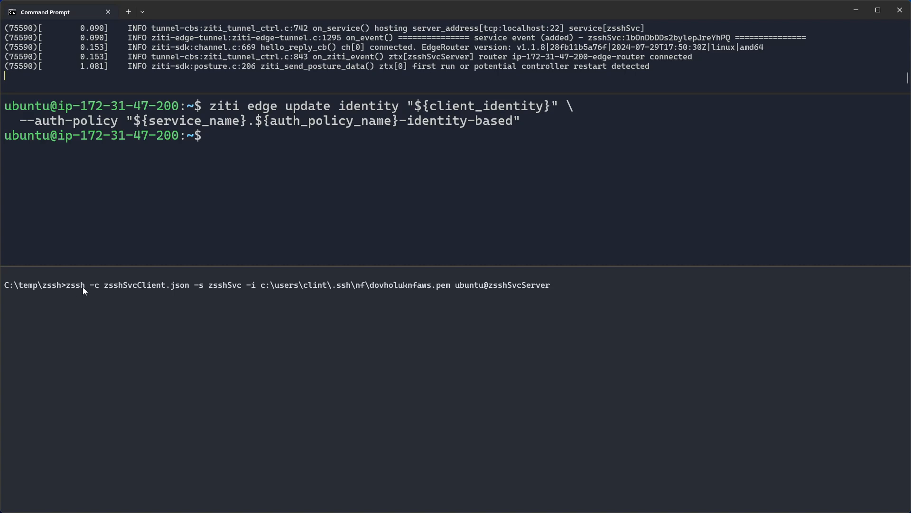
drag(88, 285, 189, 285)
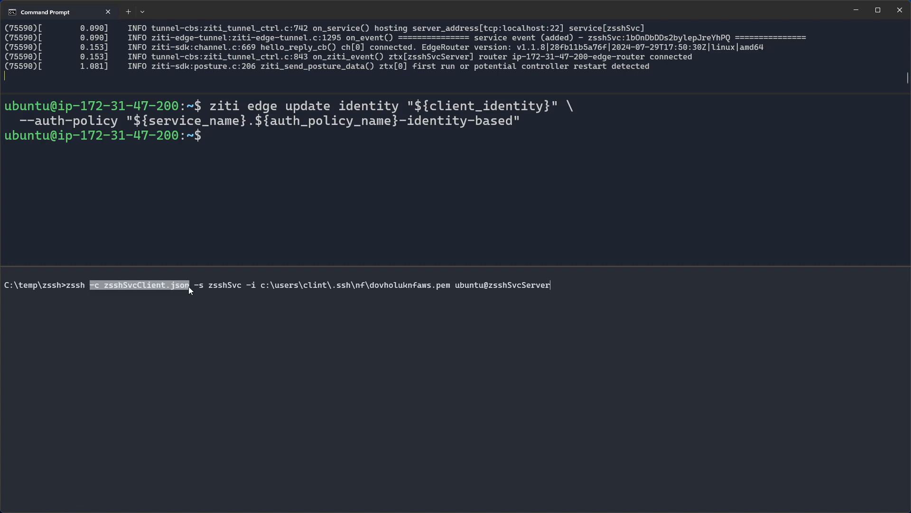
mouse_move(215, 286)
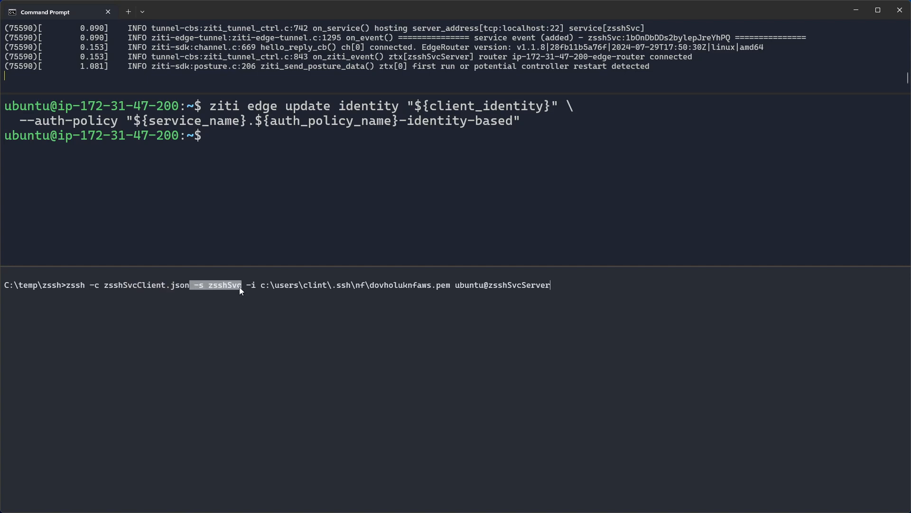
drag(247, 285, 452, 285)
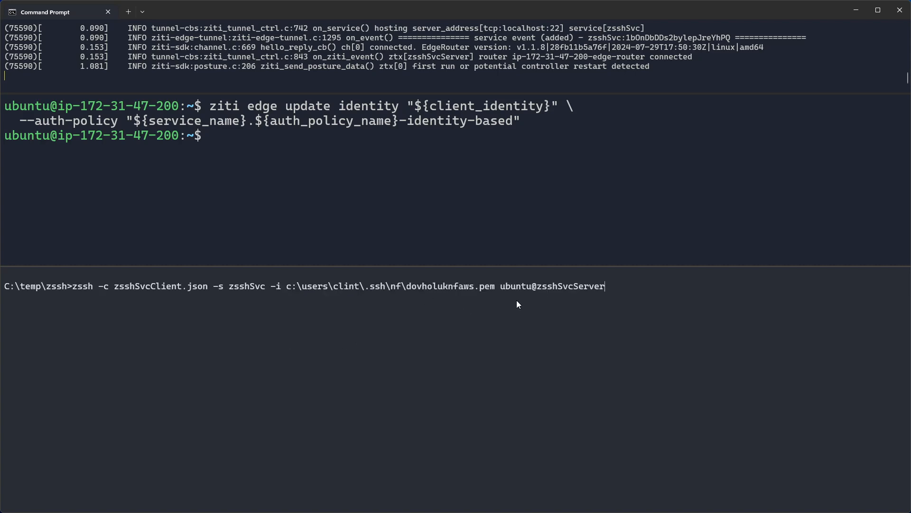
double_click(516, 286)
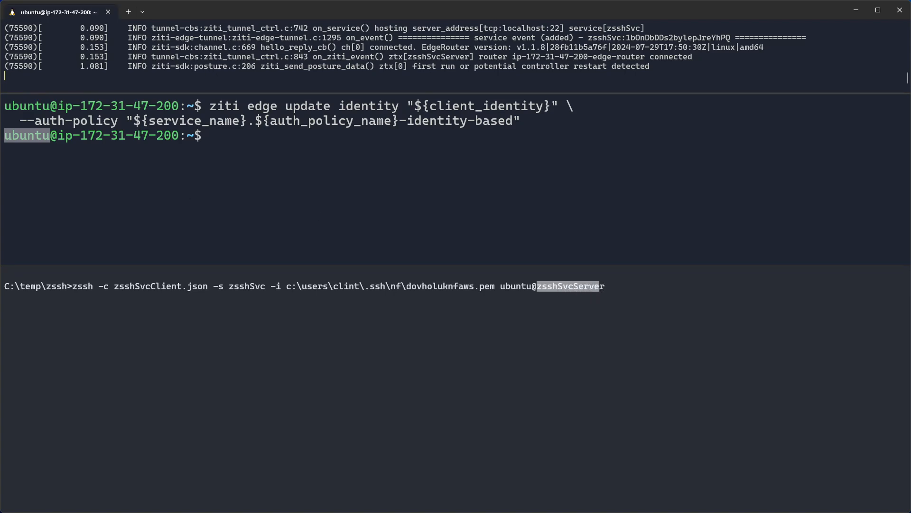
text(./ziti-edge-tunnel run-host -i ./zsshSvcServer.json)
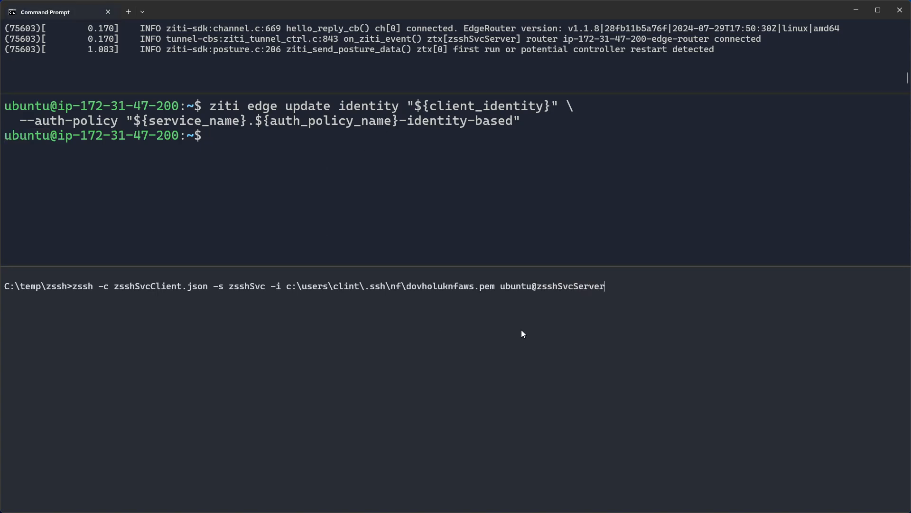
mouse_move(379, 331)
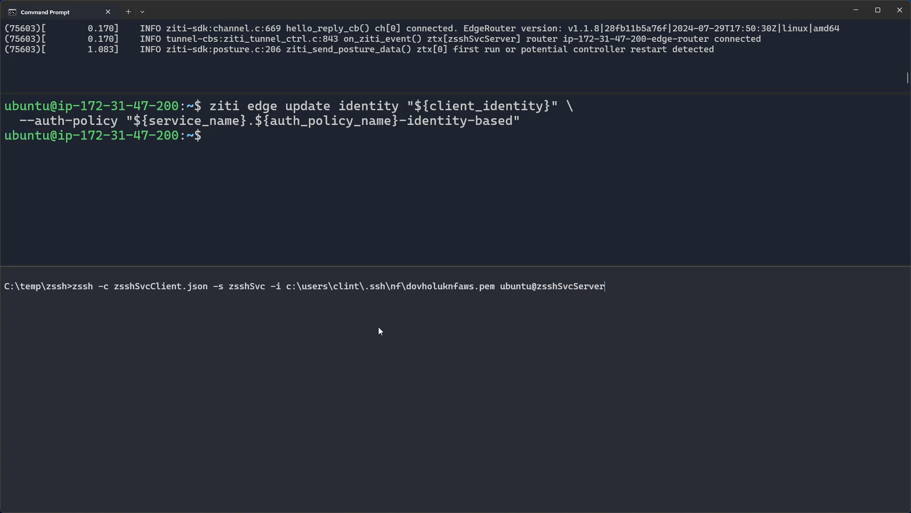
Connect via zssh to ubuntu@zsshSvcServer, run ls, then exit back to Windows.
key(enter)
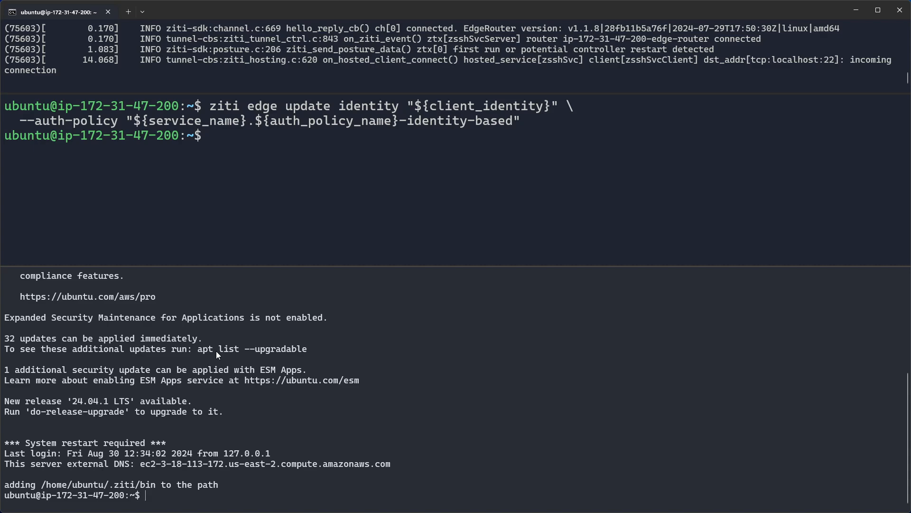
text(l)
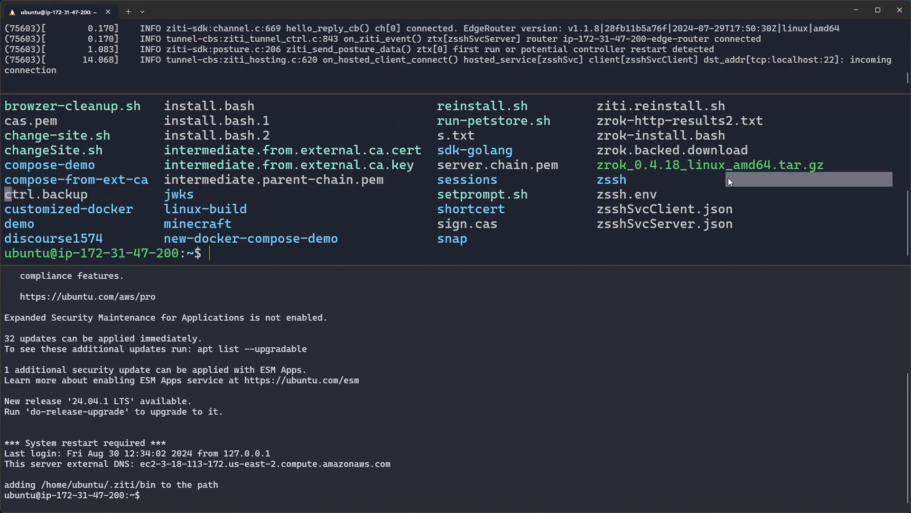
text(ls)
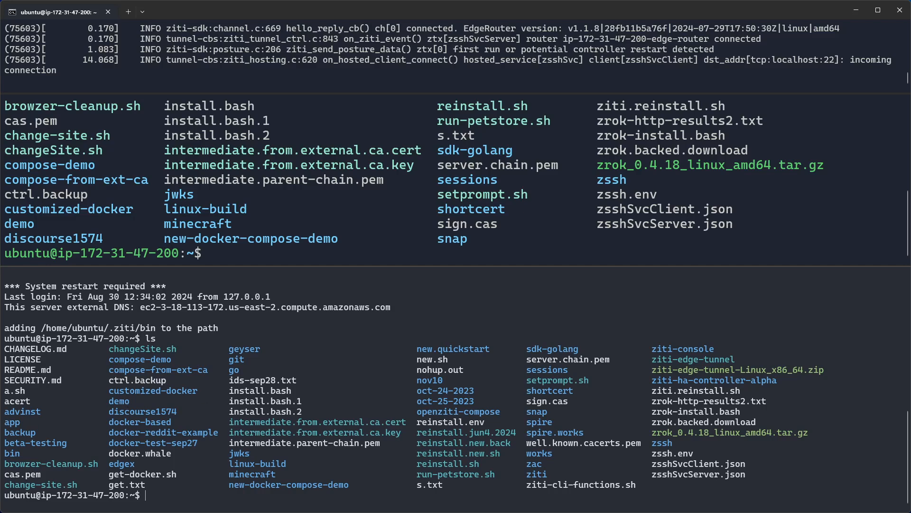
text(exit)
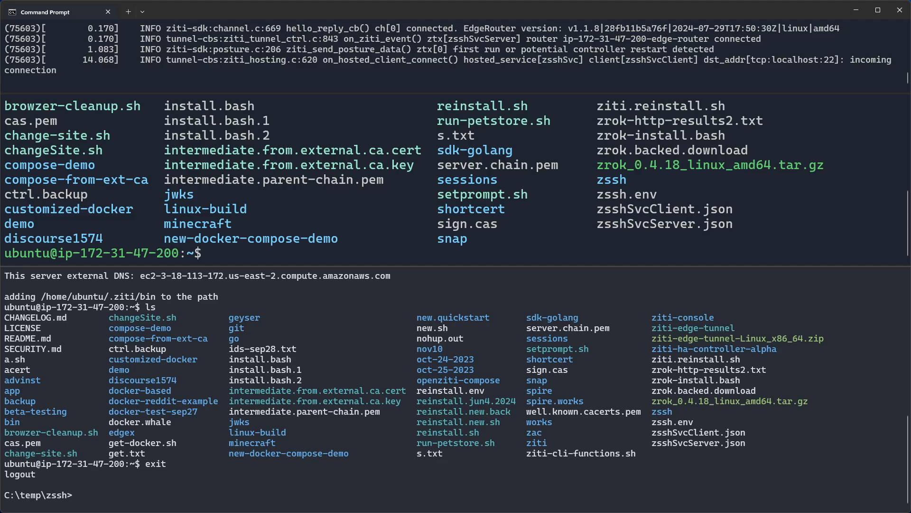
mouse_move(138, 282)
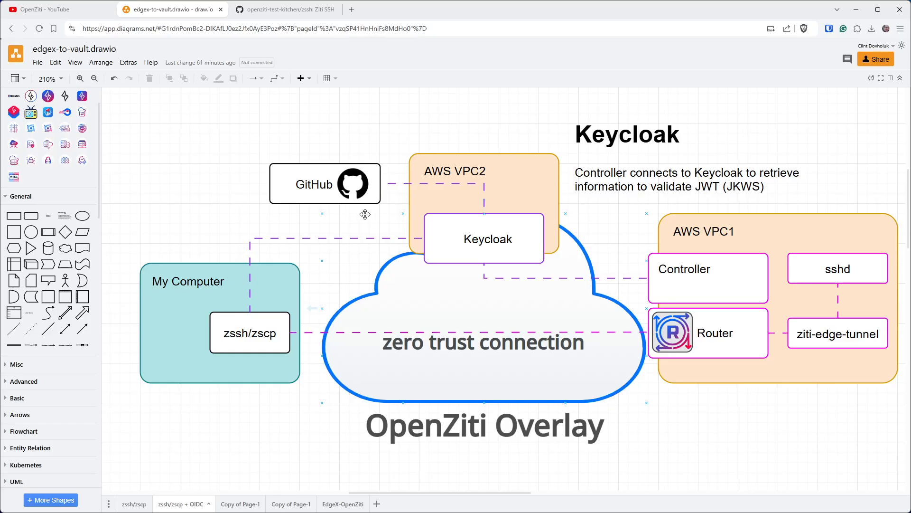
Display the 'zssh/zscp + OIDC' page of the draw.io architecture diagram.
click(484, 238)
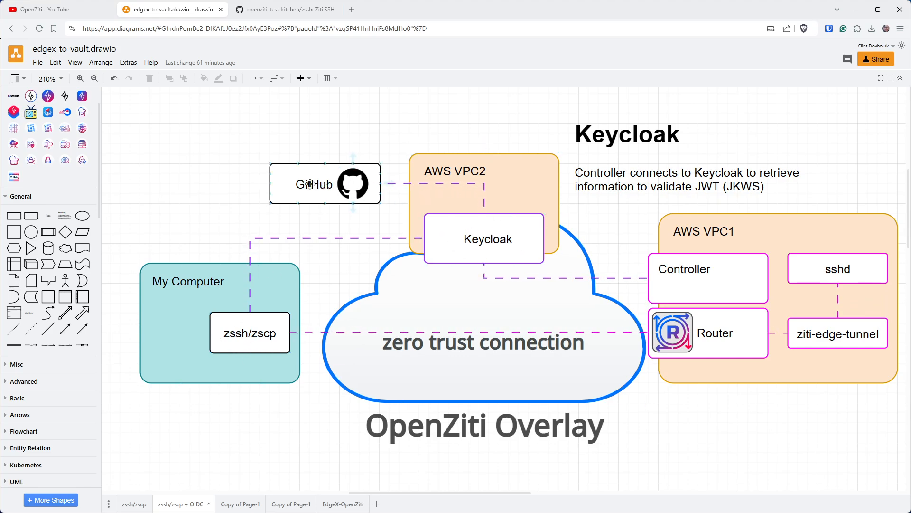
click(250, 333)
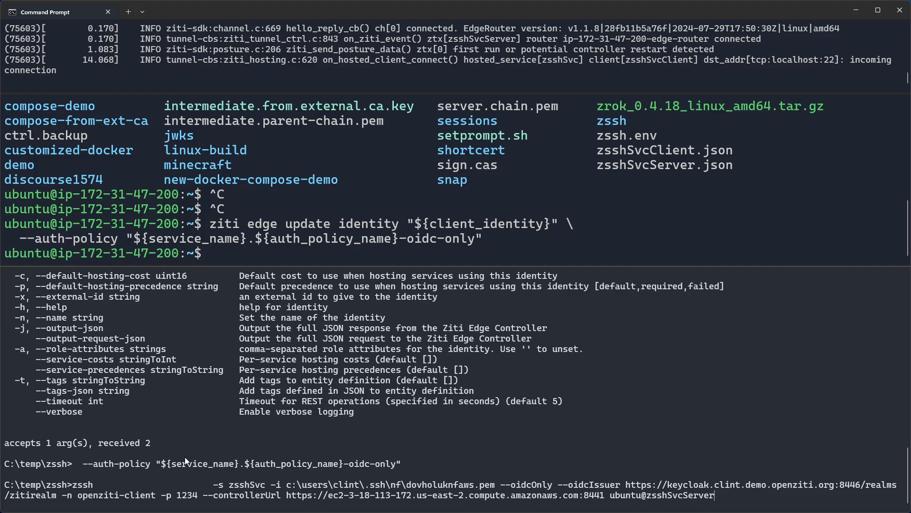
Run the --oidcOnly zssh command with the Keycloak issuer against ubuntu@zsshSvcServer.
drag(210, 484, 266, 484)
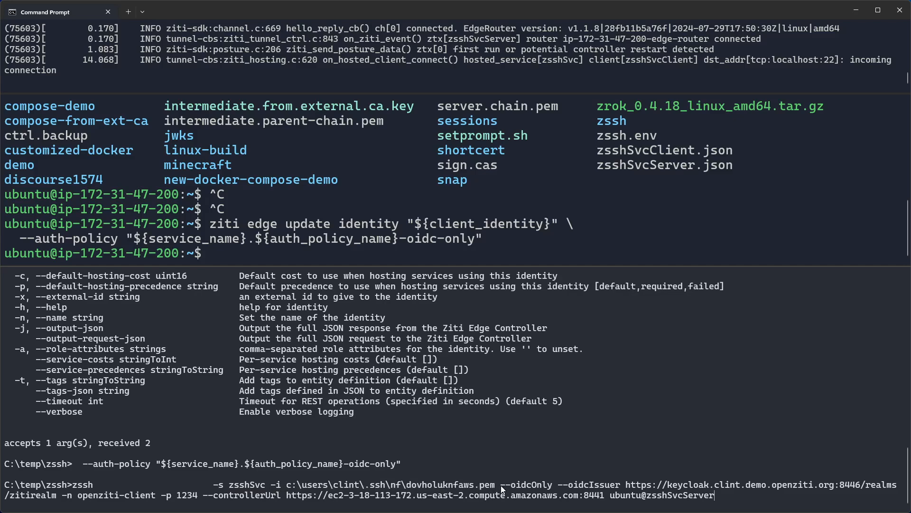
double_click(526, 484)
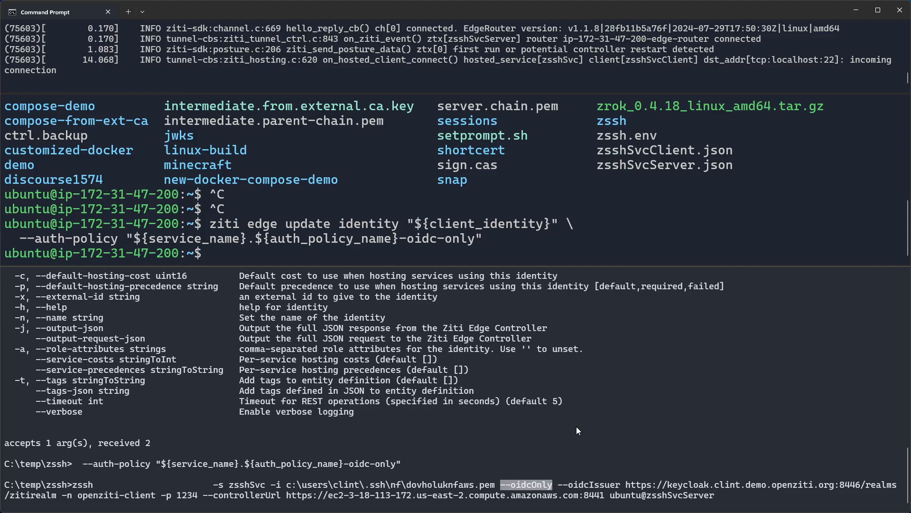
mouse_move(530, 478)
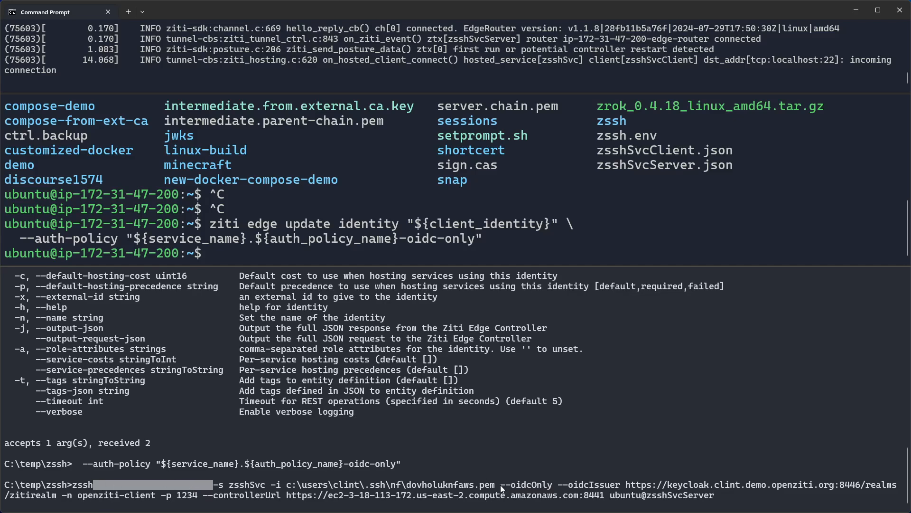
double_click(526, 484)
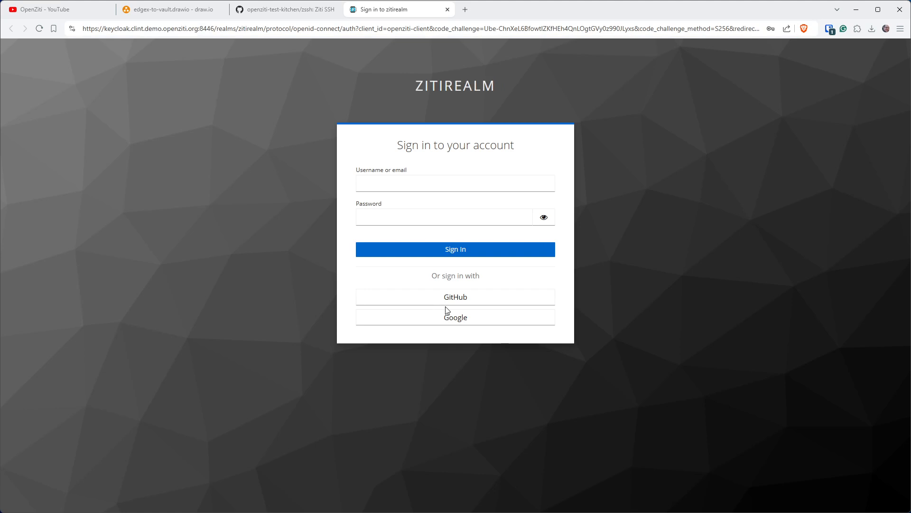
Sign in to ZITIREALM with GitHub, confirm the success message, and return to the terminal.
click(455, 296)
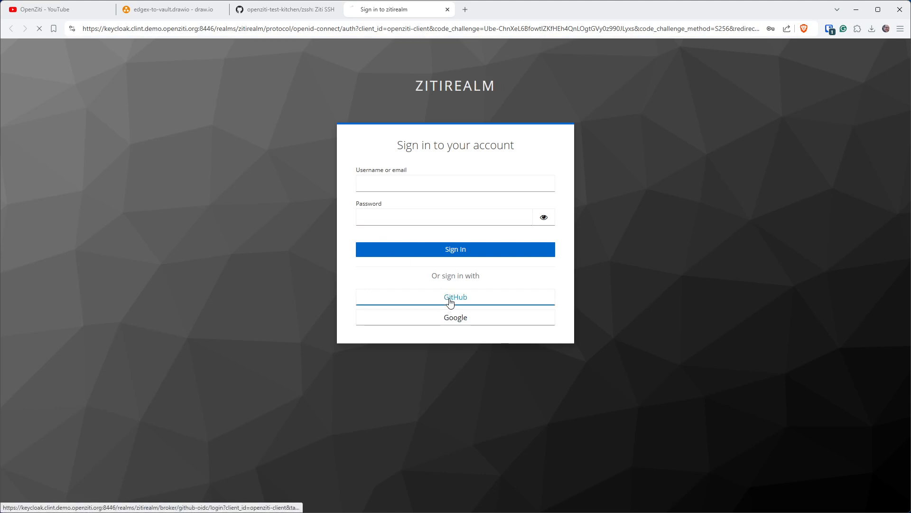
click(455, 296)
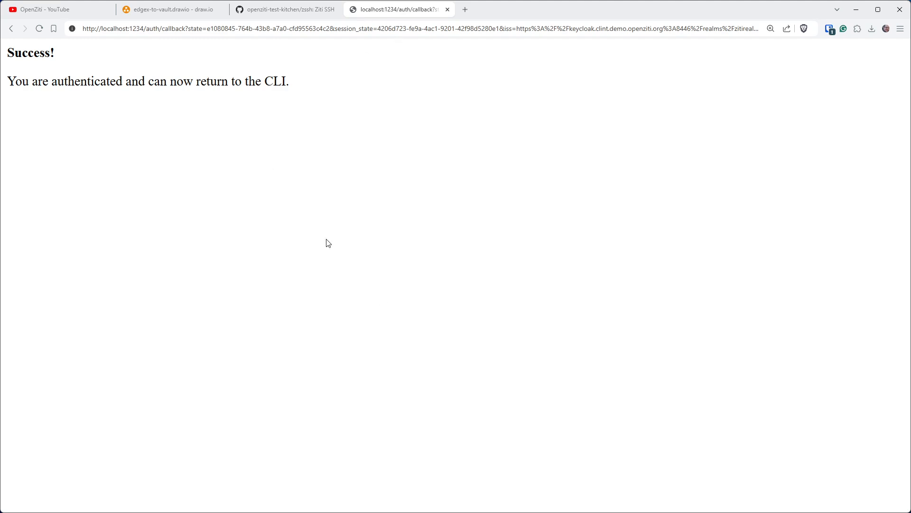
triple_click(147, 80)
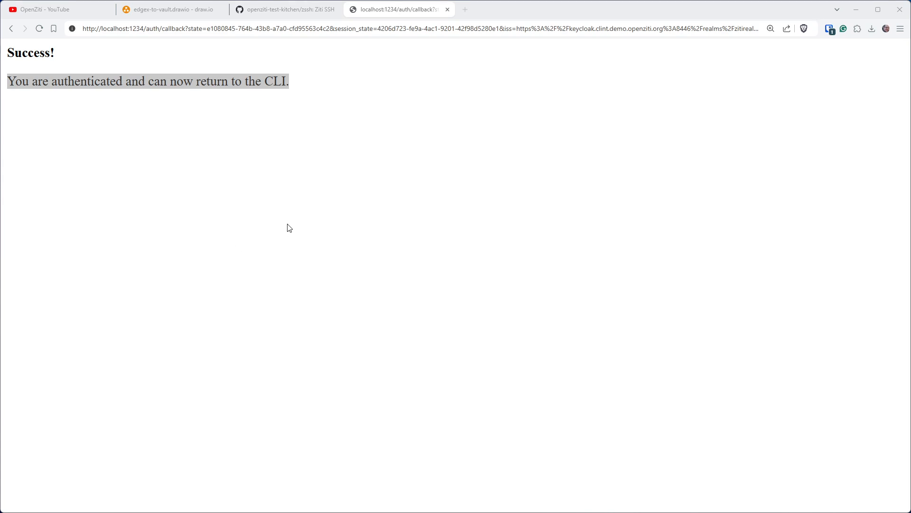
click(285, 10)
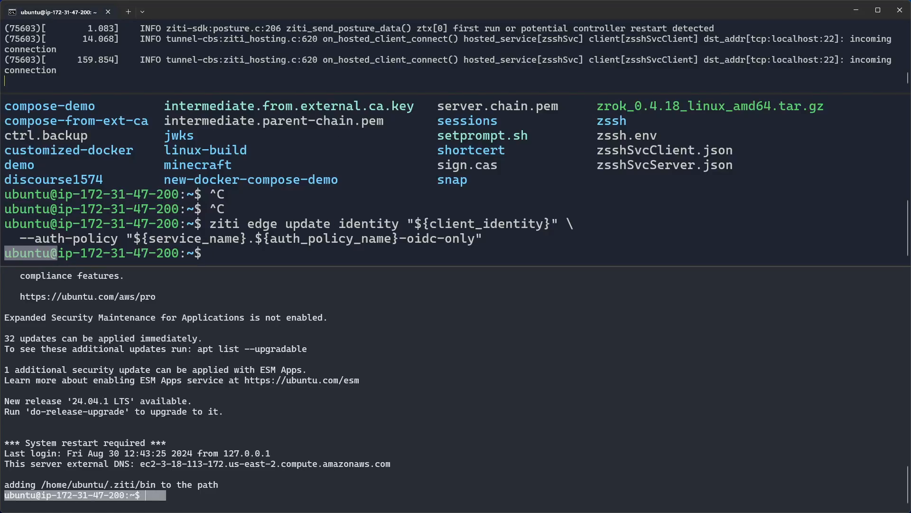
Run ls in the remote Ubuntu home directory, then exit the OIDC zssh session.
text(ls)
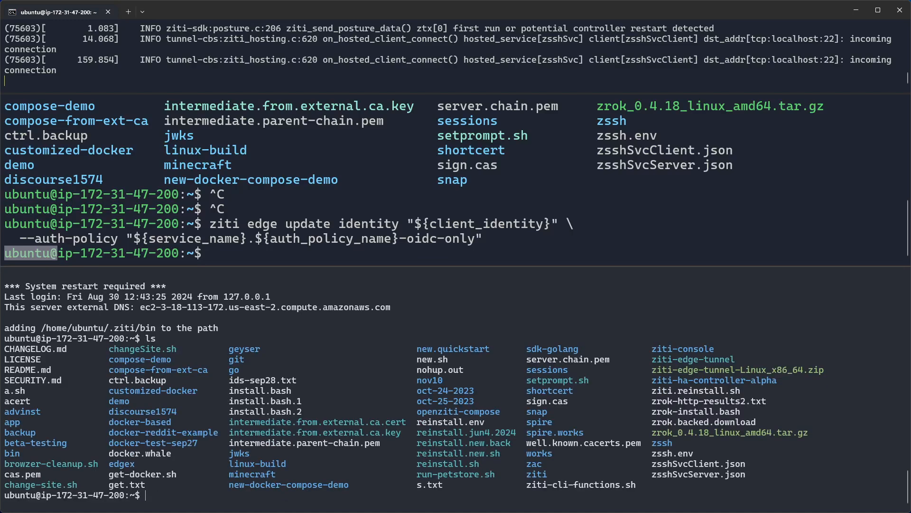
text(e)
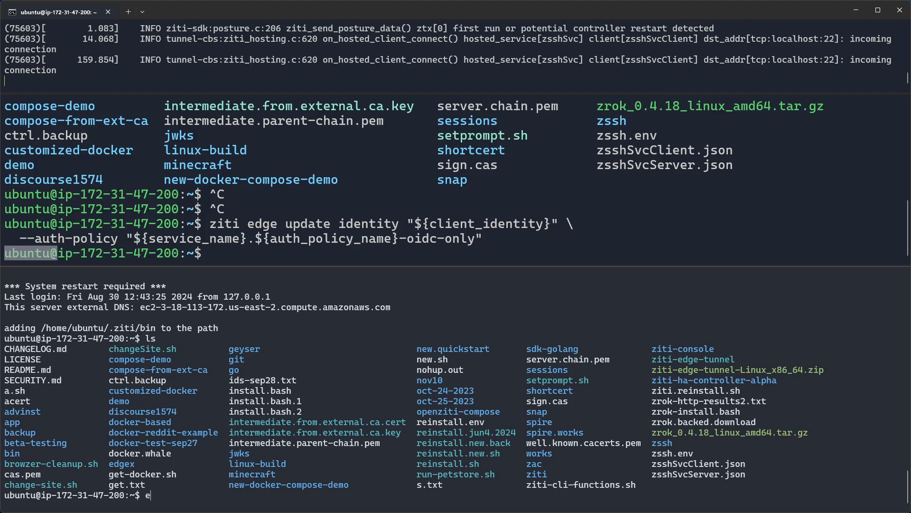
text(xit)
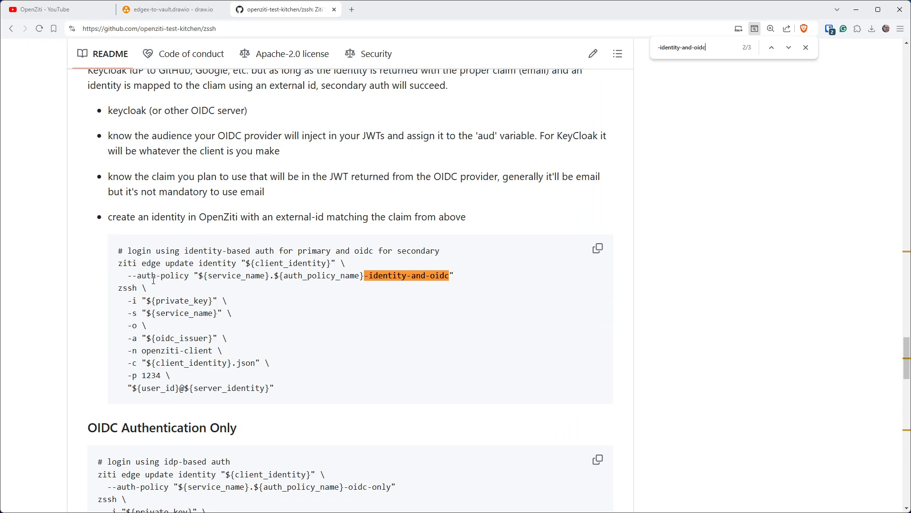
Jump to the earlier '-identity-and-oidc' match and highlight the identity-and-oidc policy name.
click(789, 47)
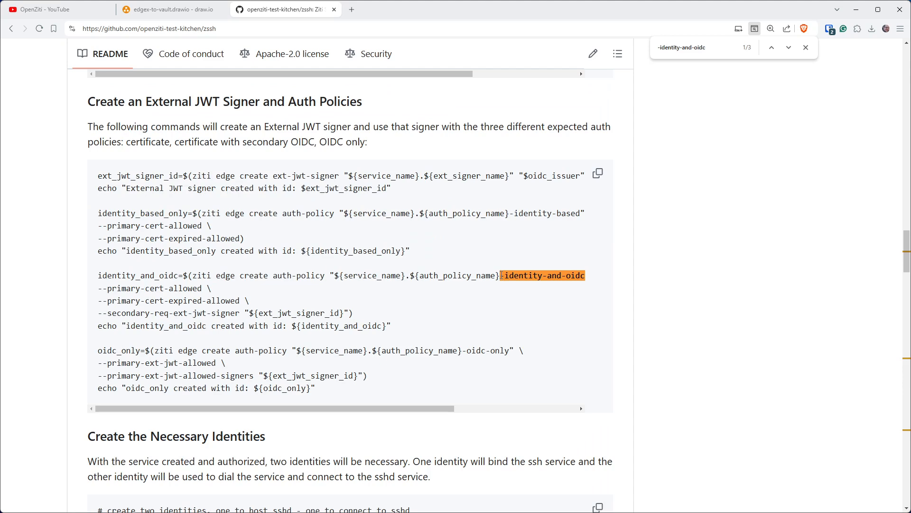
scroll(right, 3)
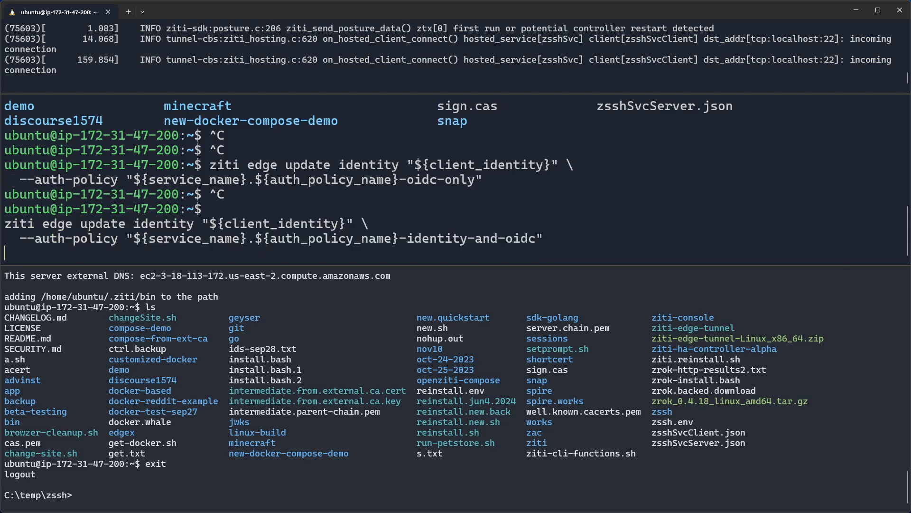
drag(407, 238, 528, 238)
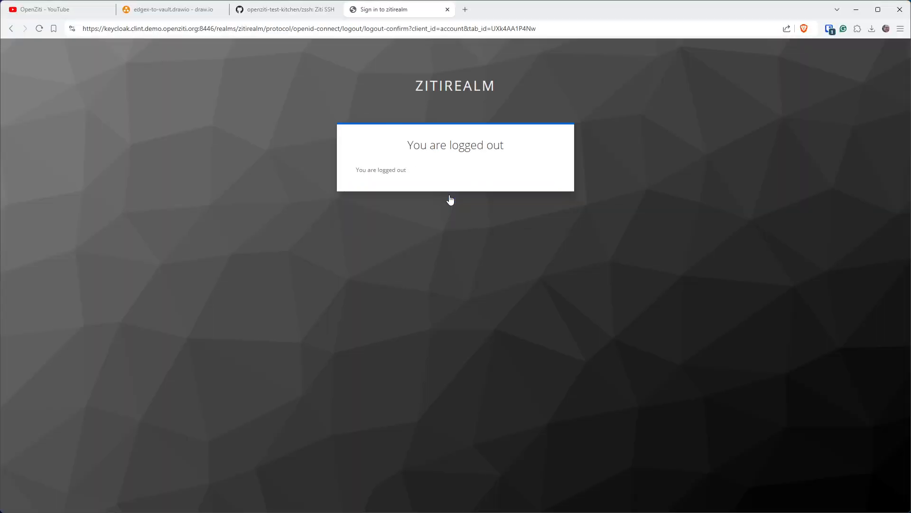
Sign out of the ZITIREALM Keycloak account page.
click(284, 9)
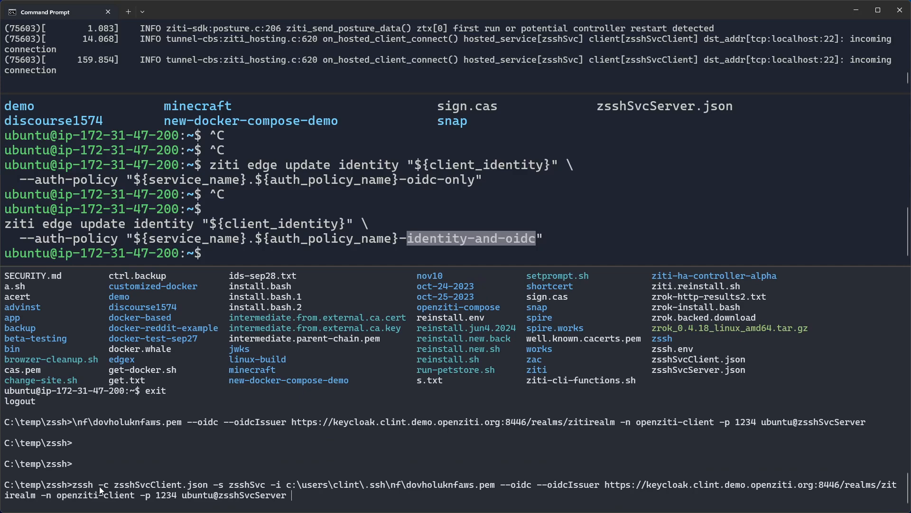
Highlight the -c zsshSvcClient.json option and openziti-client name in the combined zssh command.
double_click(226, 484)
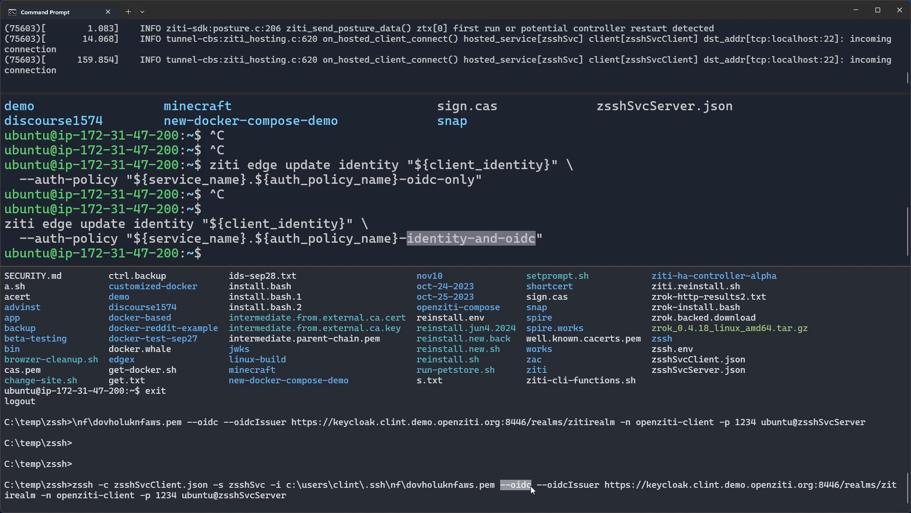
mouse_move(540, 489)
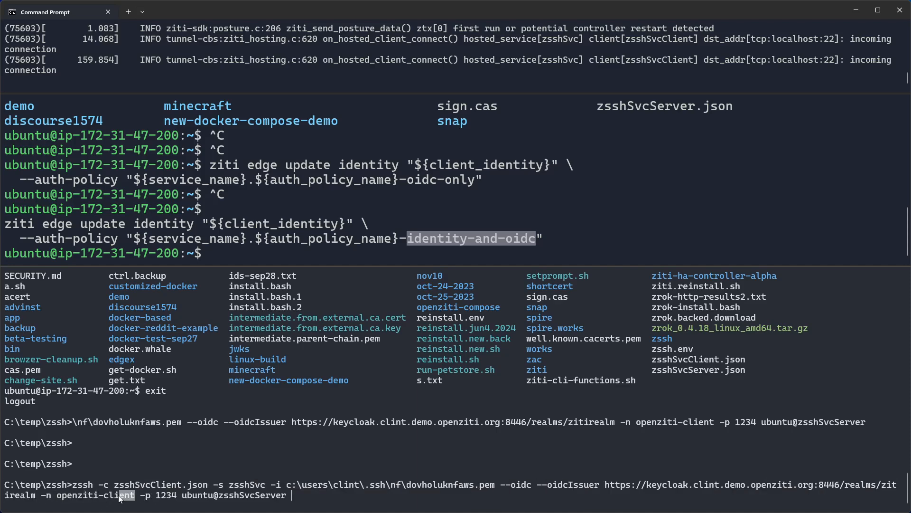
double_click(96, 495)
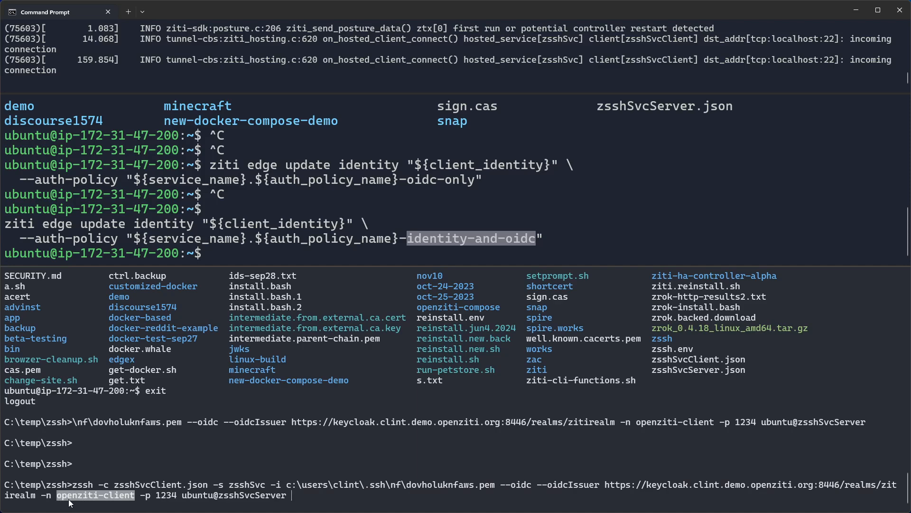
mouse_move(207, 500)
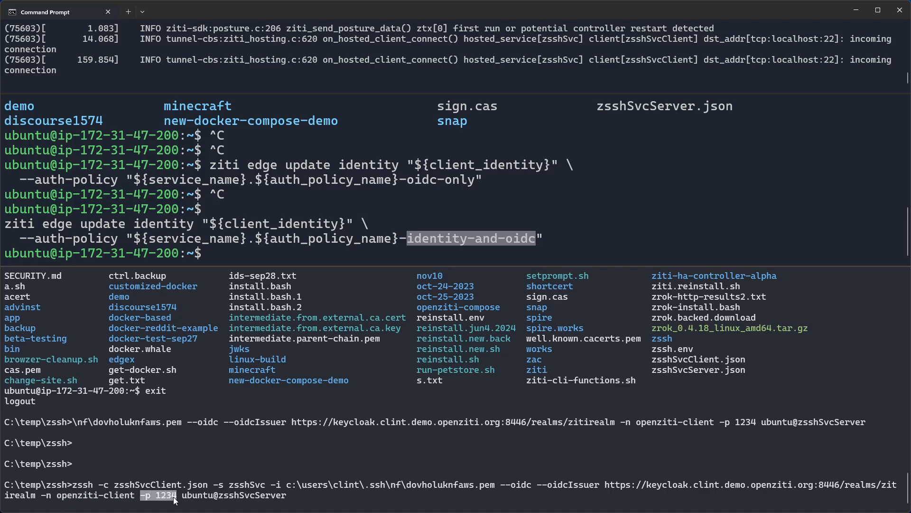
mouse_move(203, 491)
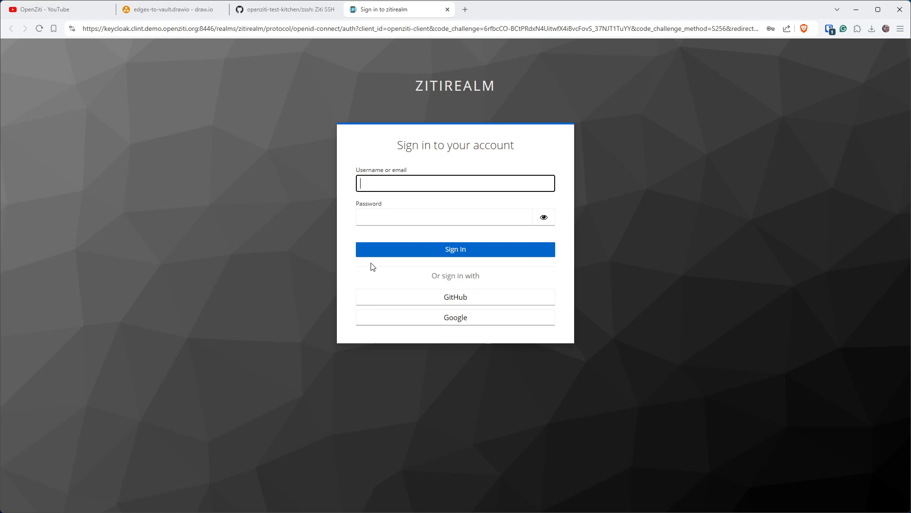
Sign in to ZITIREALM with GitHub to complete the zssh login.
click(455, 249)
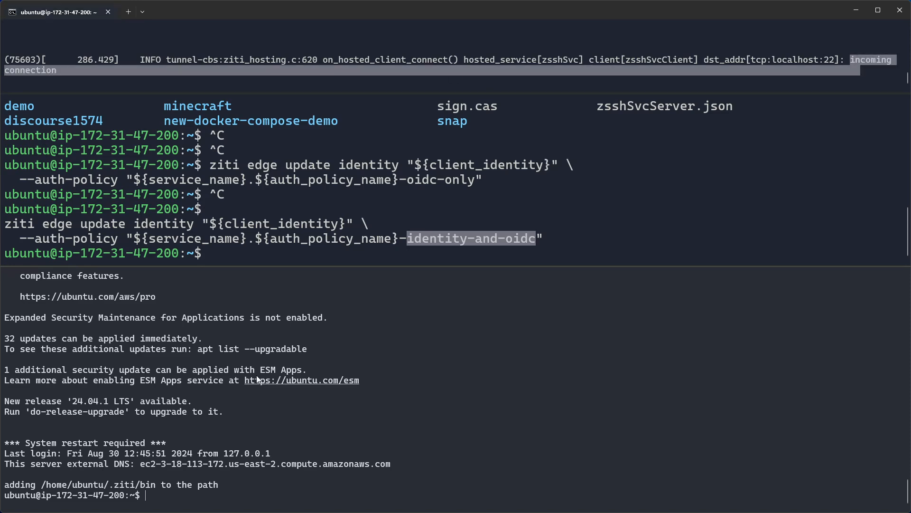
Run ls in the remote Ubuntu shell.
text(e)
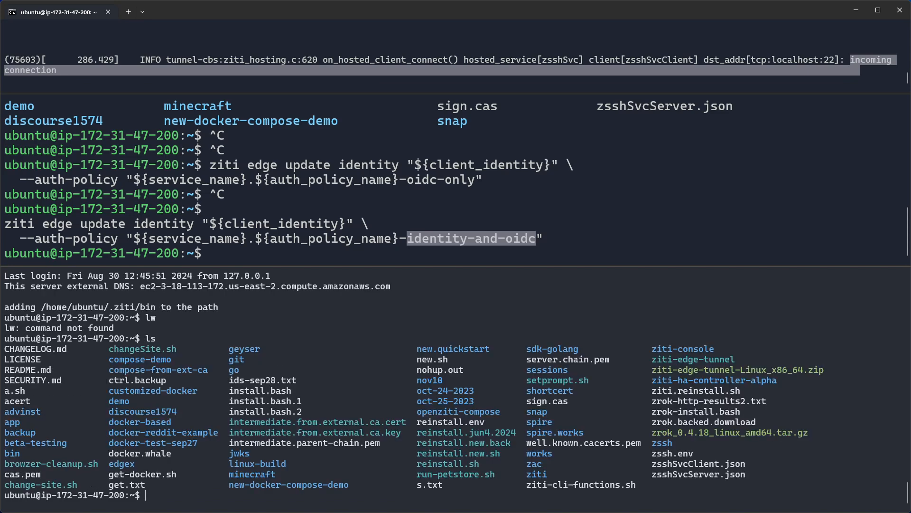
mouse_move(92, 398)
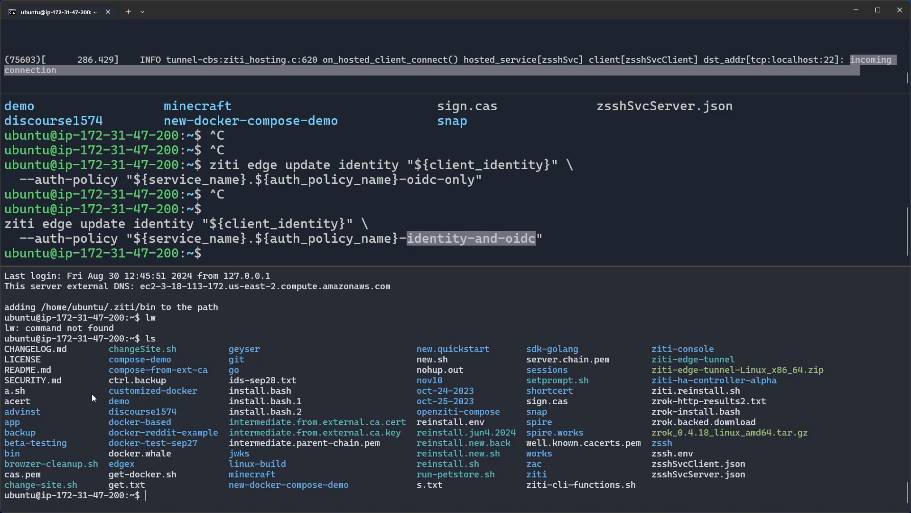